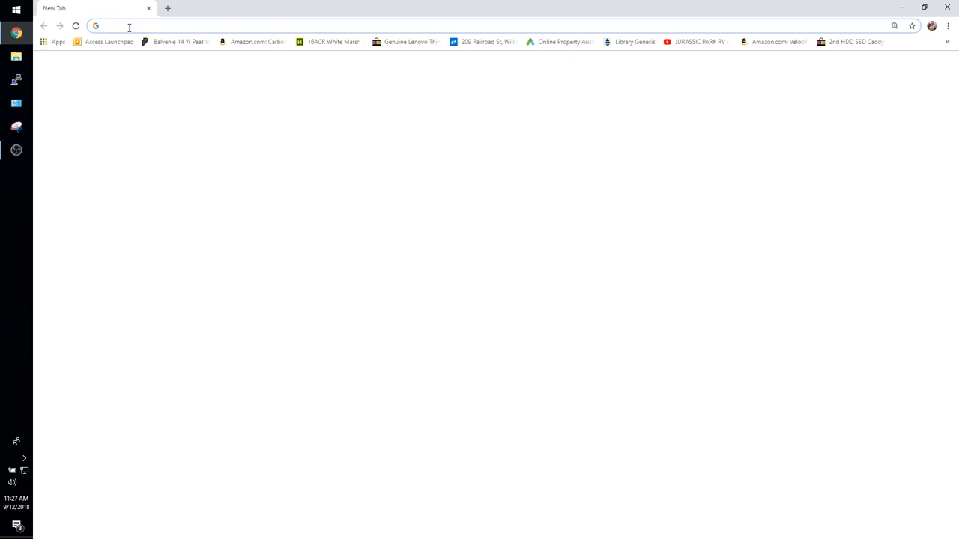
Search Google for WAMP and request the 64-bit installer from wampserver.com
{"action": "type", "text": "WAMP&oq=WAMP&aqs=chrome.0.69i59j69i60l2j35i39j0l2.1276j0j7&sourceid=chrome&ie=UTF-8"}
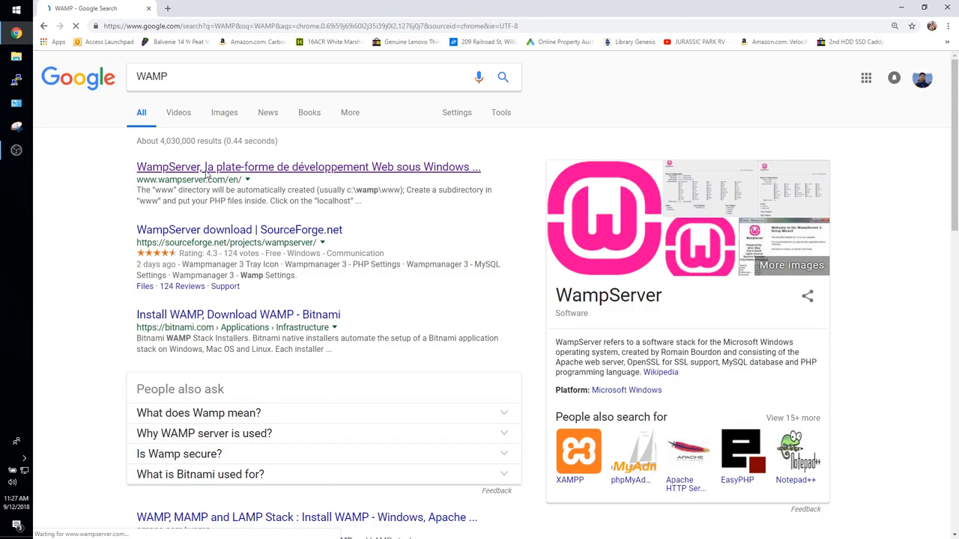
{"action": "left_click", "coordinate": [309, 168]}
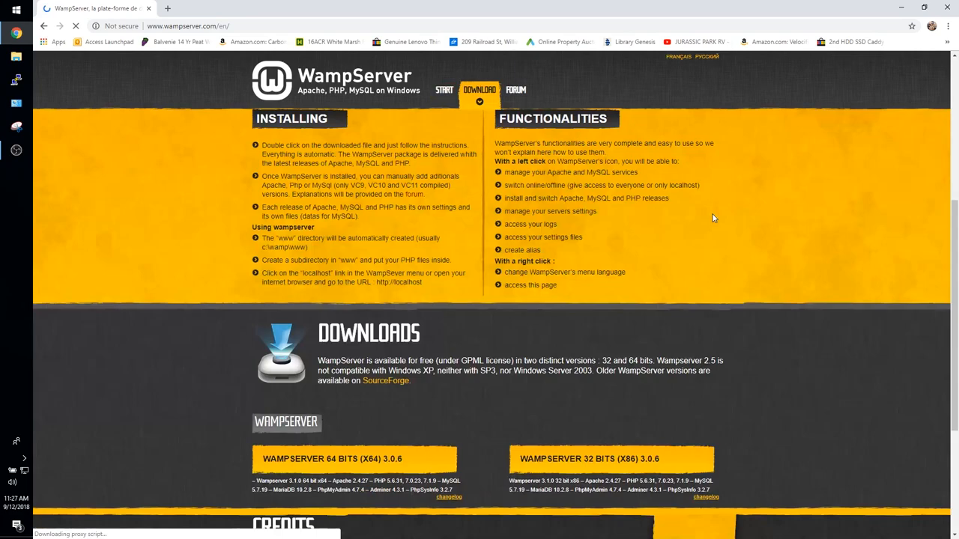
{"action": "left_click", "coordinate": [353, 458]}
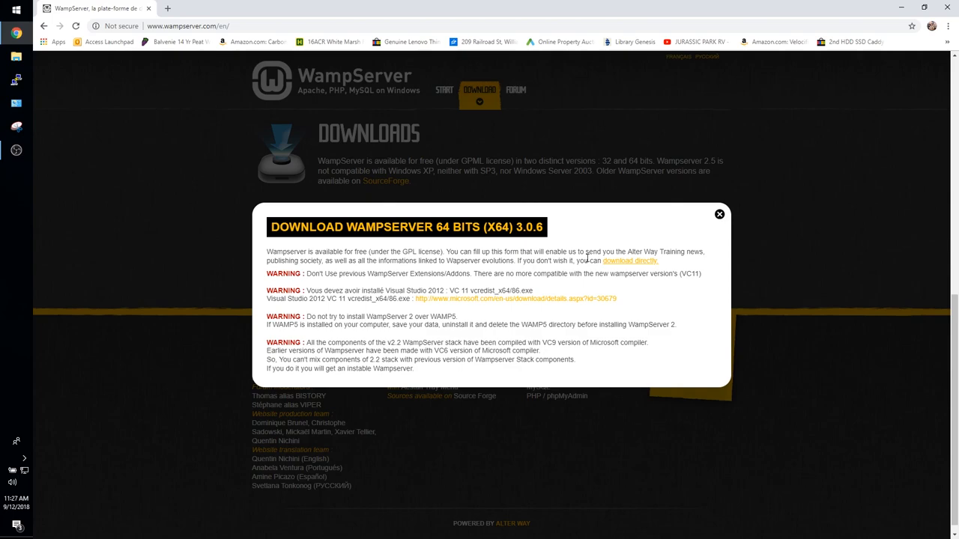
{"action": "left_click", "coordinate": [629, 260]}
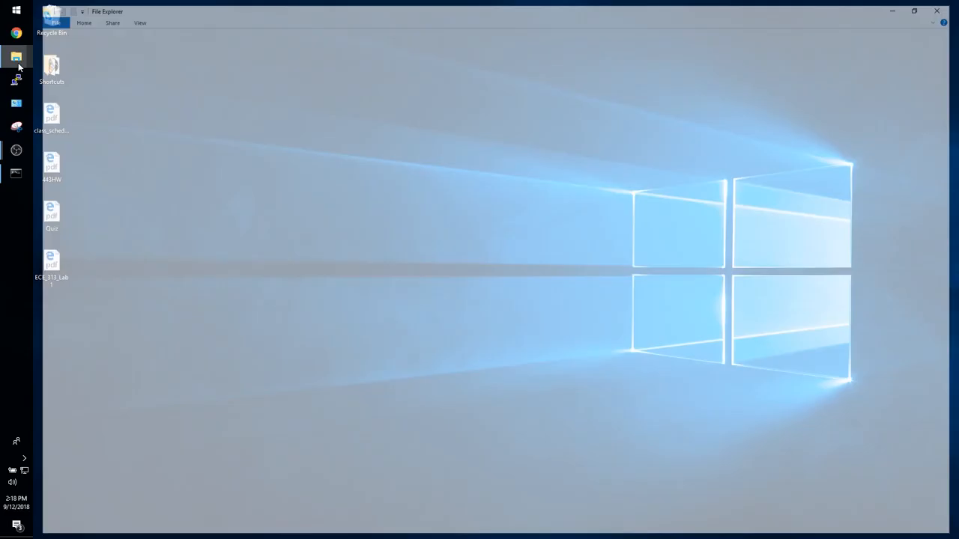
Run the WampServer x64 installer from the Downloads folder and install it
{"action": "left_click", "coordinate": [17, 57]}
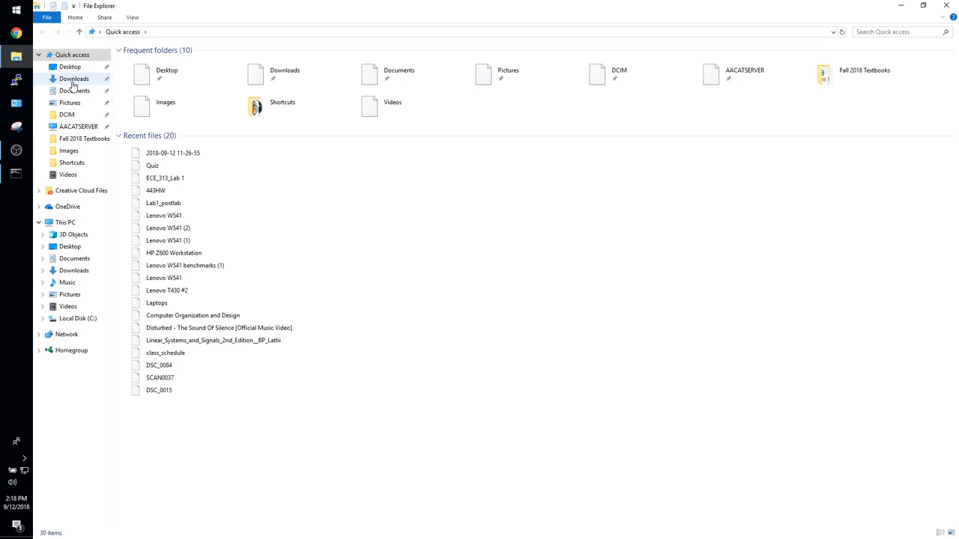
{"action": "left_click", "coordinate": [73, 78]}
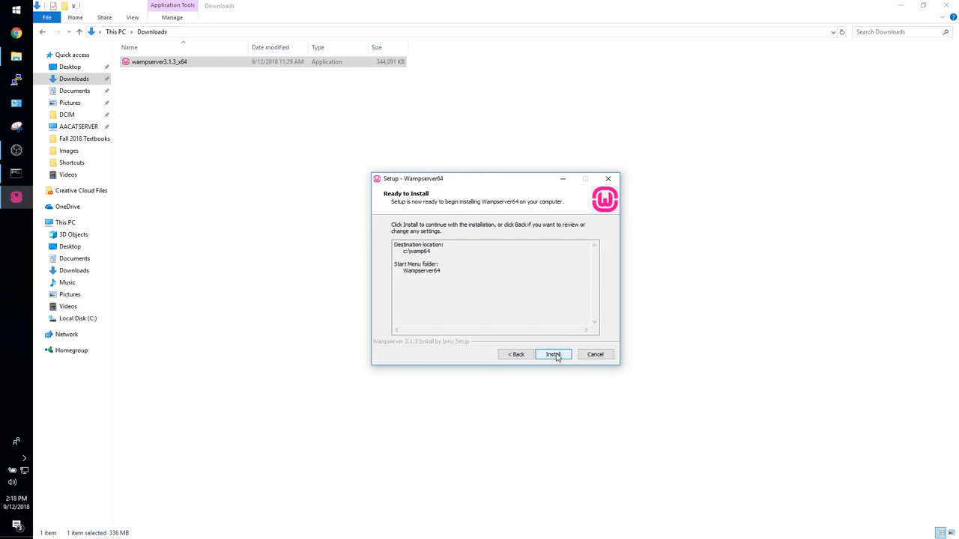
{"action": "left_click", "coordinate": [552, 354]}
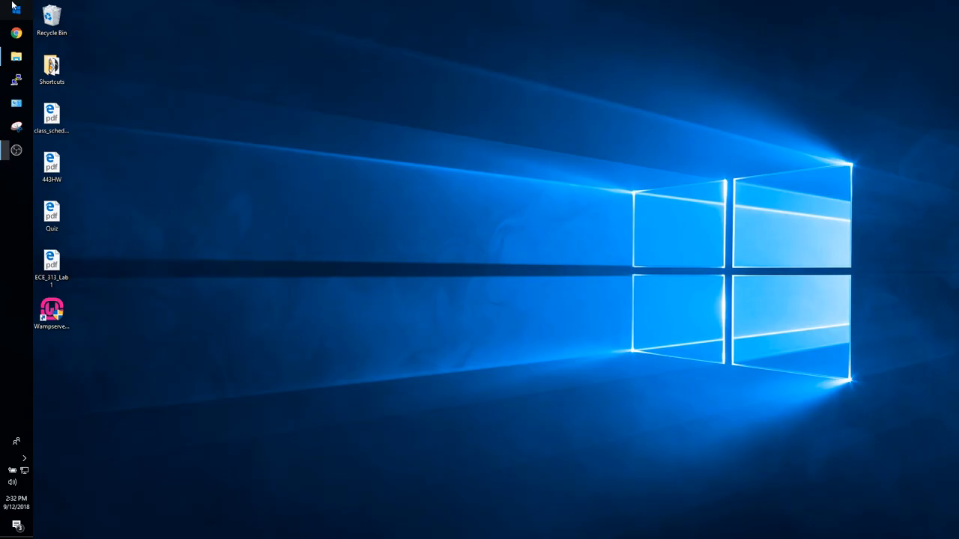
Run ipconfig /all in a new Command Prompt to list every adapter's configuration
{"action": "left_click", "coordinate": [15, 532]}
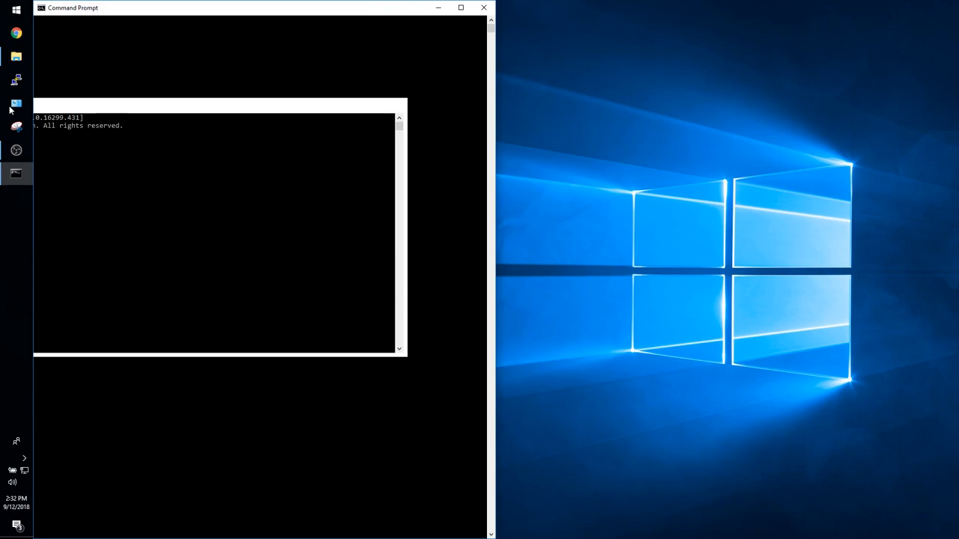
{"action": "type", "text": "ipconfig /all"}
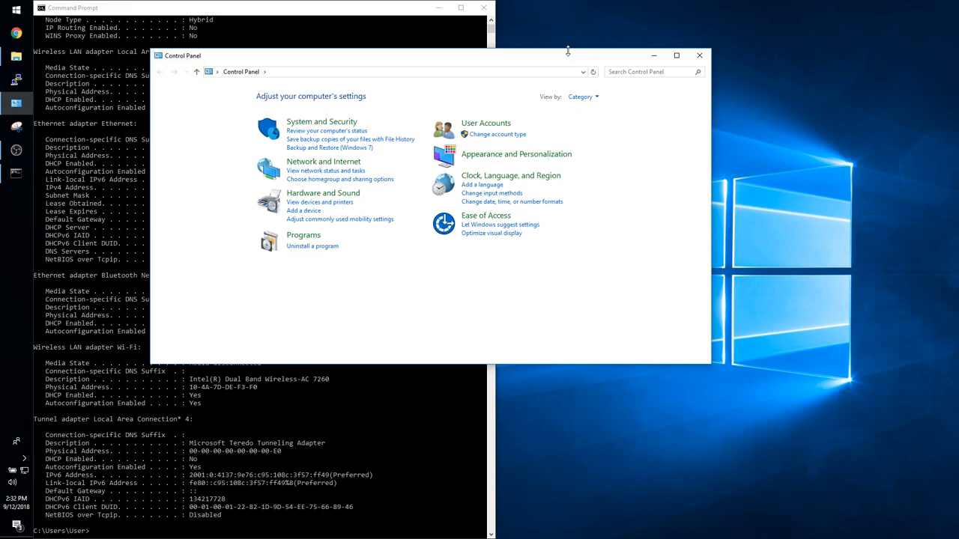
Go through Network and Sharing Center to the Ethernet adapter's IPv4 properties
{"action": "left_click", "coordinate": [323, 161]}
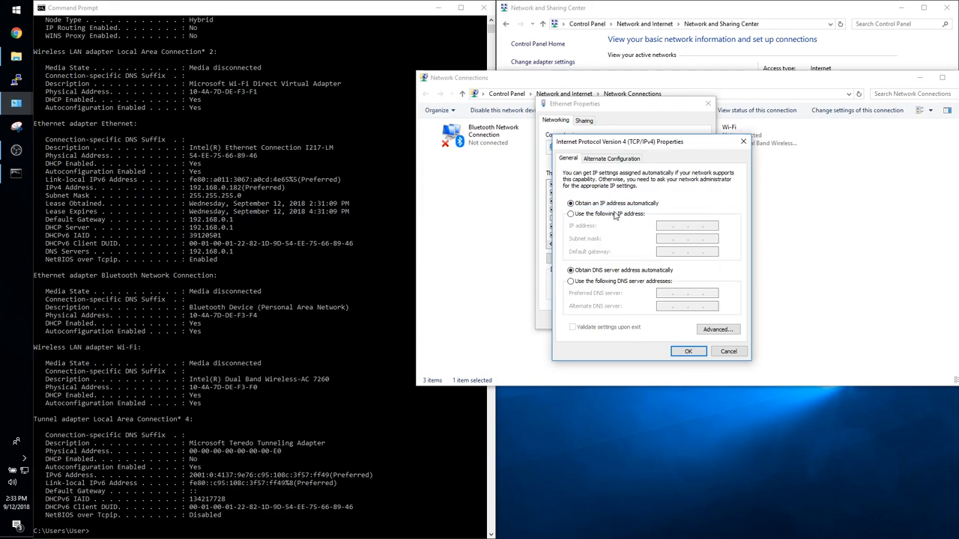
Assign static IP 192.168.0.182, mask 255.255.255.0, gateway and DNS 192.168.0.1
{"action": "left_click", "coordinate": [571, 213]}
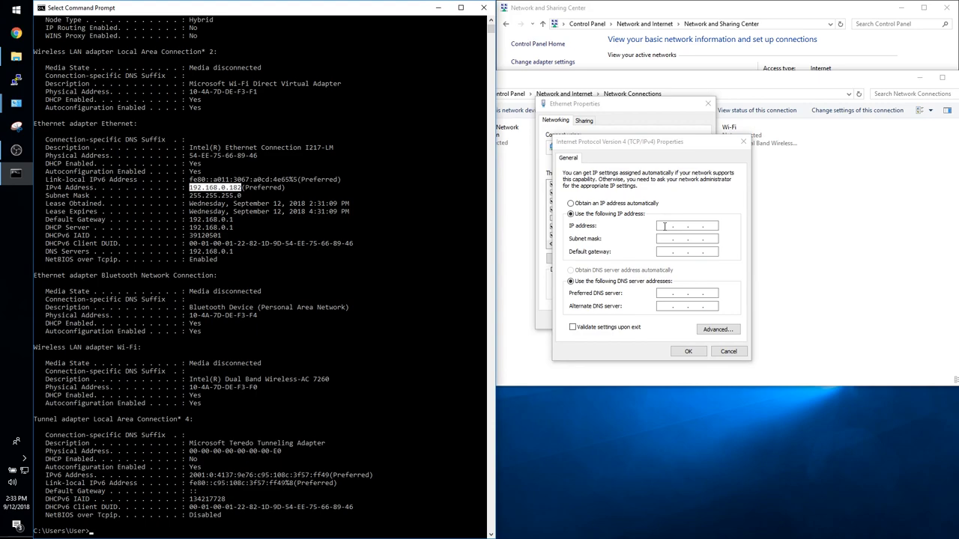
{"action": "type", "text": "192.168.0."}
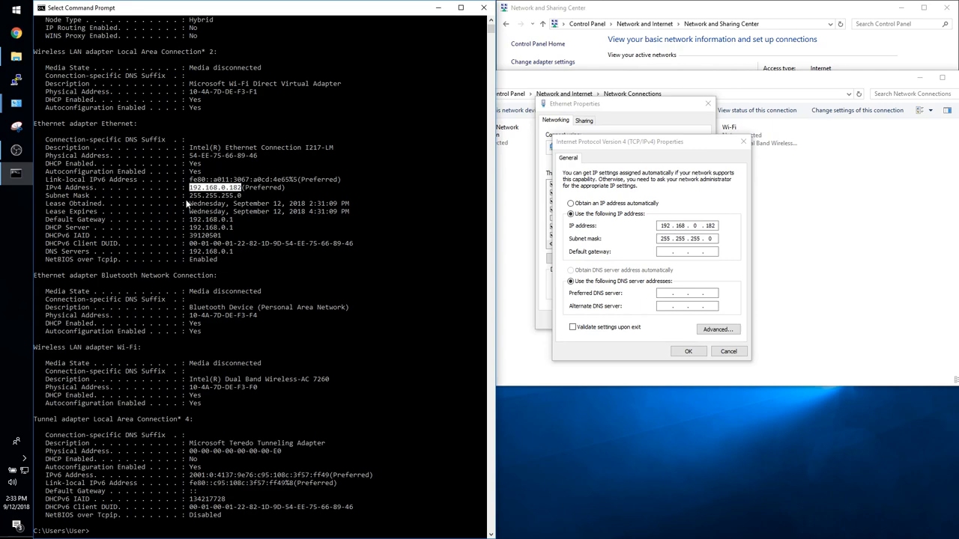
{"action": "mouse_move", "coordinate": [219, 222]}
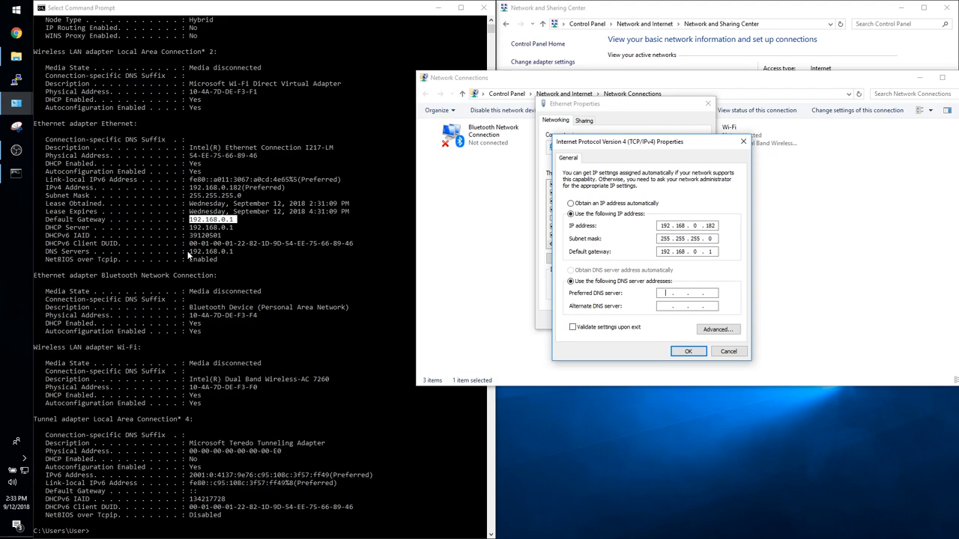
{"action": "type", "text": "192"}
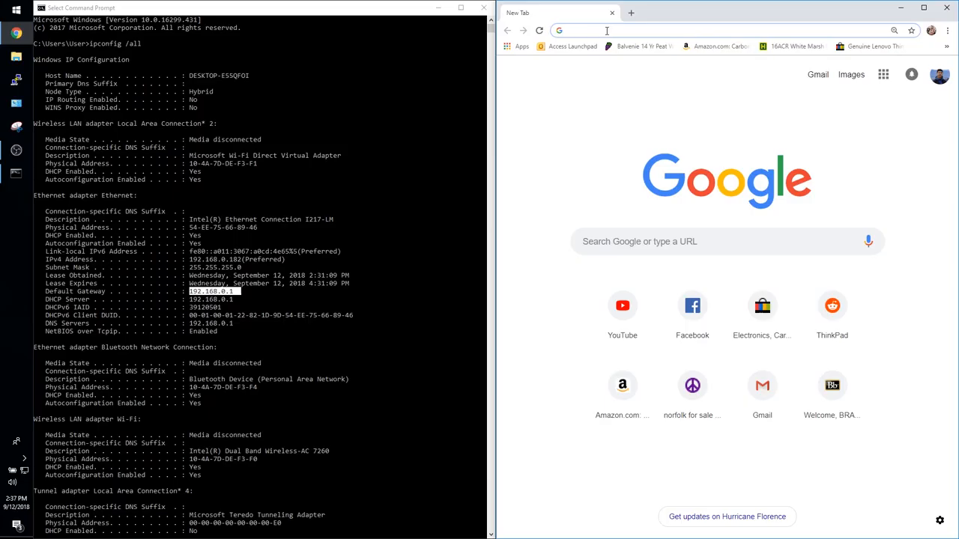
Load the TP-Link router admin page at 192.168.0.1 and log in
{"action": "type", "text": "192.168.0.1"}
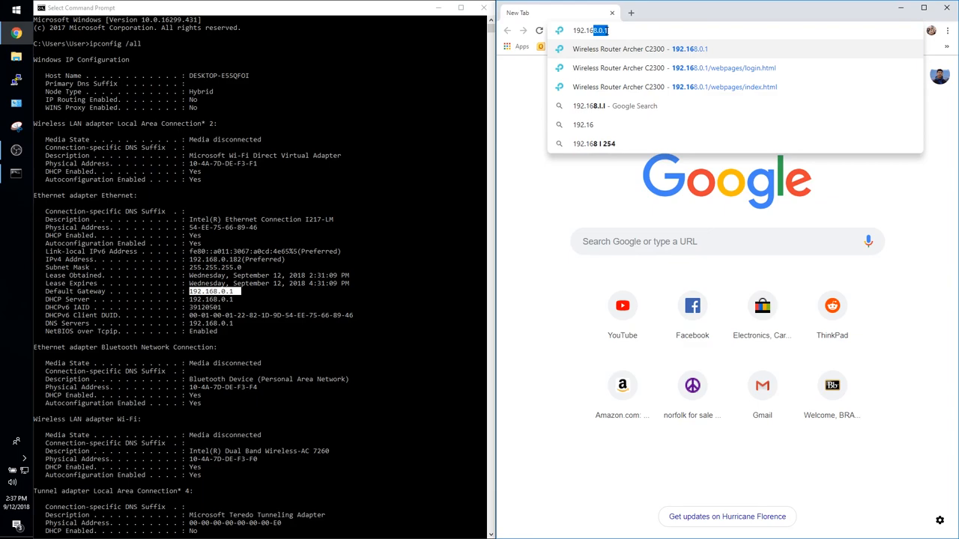
{"action": "left_click", "coordinate": [674, 67]}
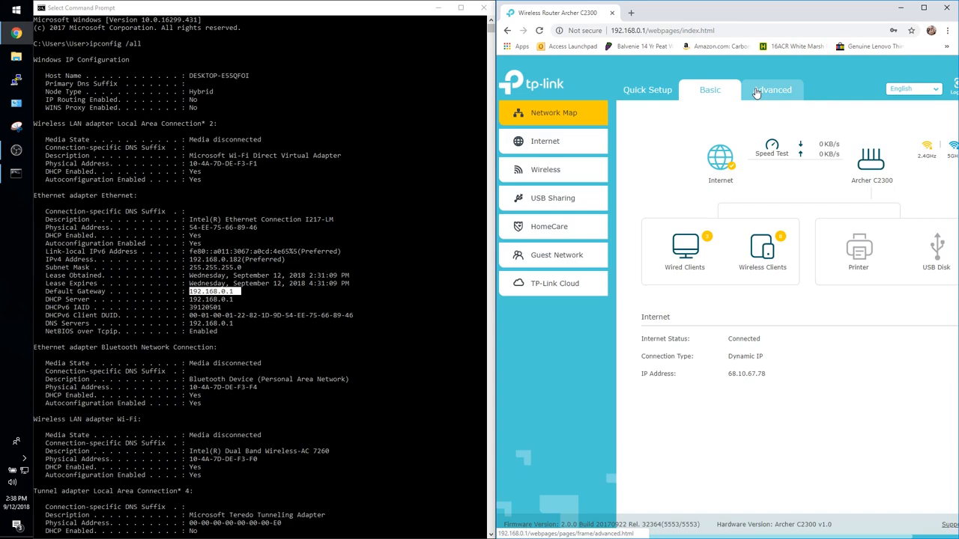
Add virtual server demo_server forwarding port 150 to 192.168.0.182 under NAT Forwarding
{"action": "left_click", "coordinate": [772, 90]}
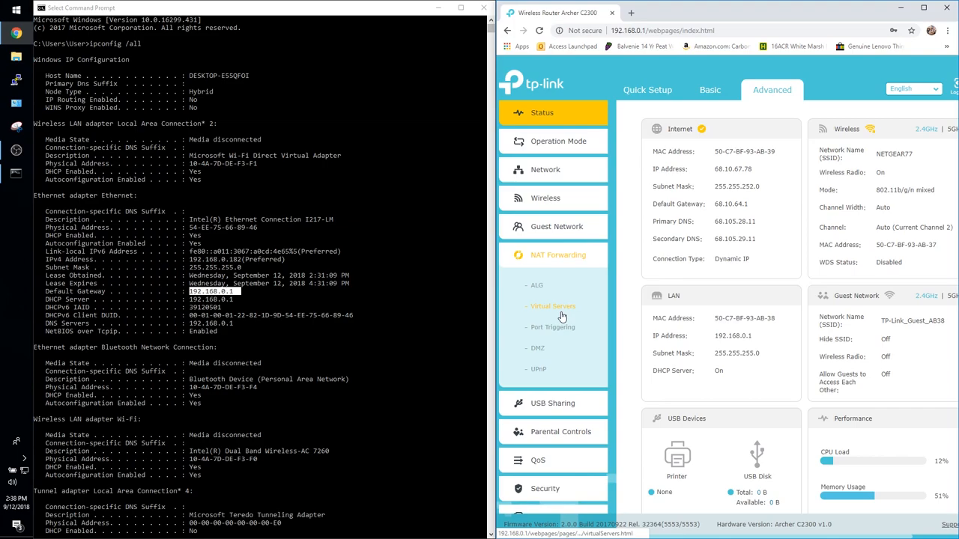
{"action": "left_click", "coordinate": [553, 305]}
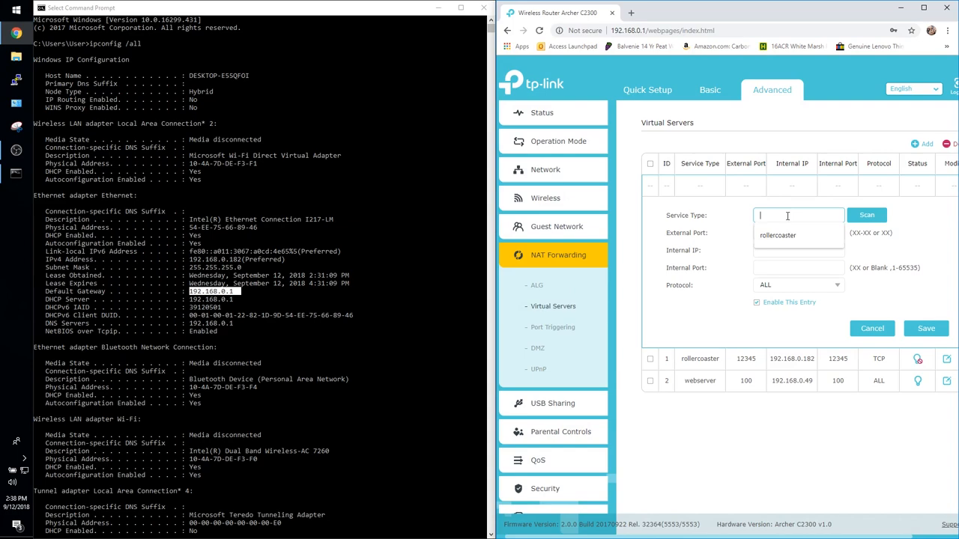
{"action": "type", "text": "demo_server"}
{"action": "left_click", "coordinate": [798, 232]}
{"action": "type", "text": "150"}
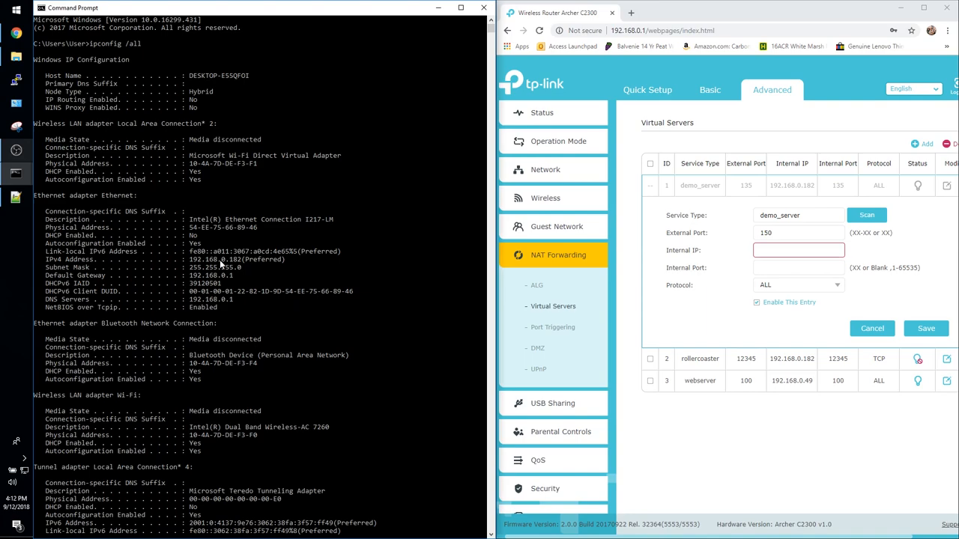
{"action": "left_click", "coordinate": [797, 250]}
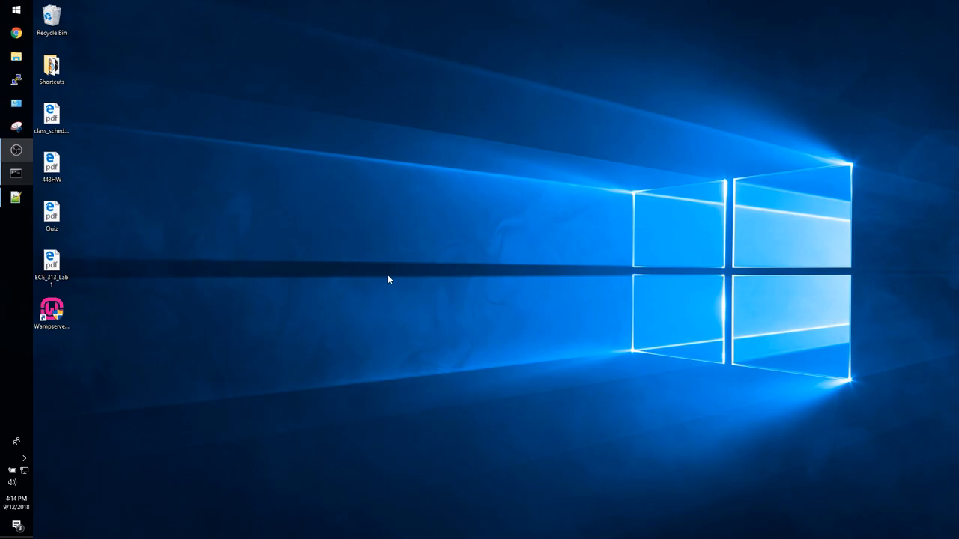
Browse to C:\wamp64\bin\apache\apache2.4.33\conf and edit httpd.conf in Notepad++
{"action": "left_click", "coordinate": [15, 56]}
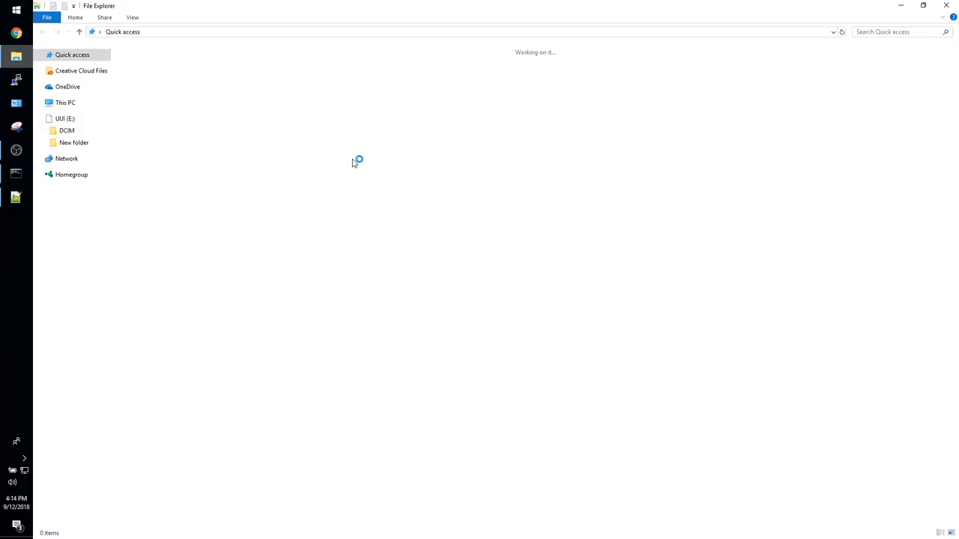
{"action": "left_click", "coordinate": [78, 318]}
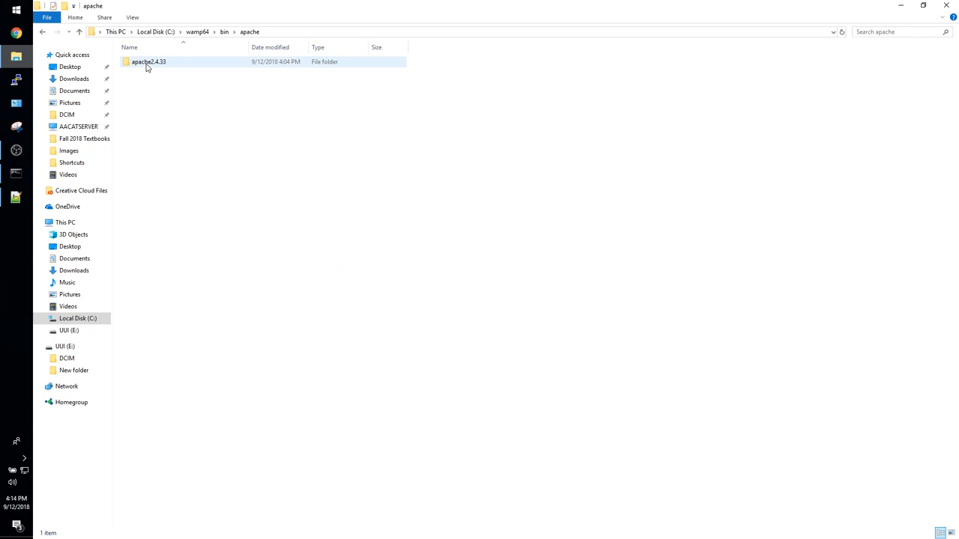
{"action": "double_click", "coordinate": [149, 62]}
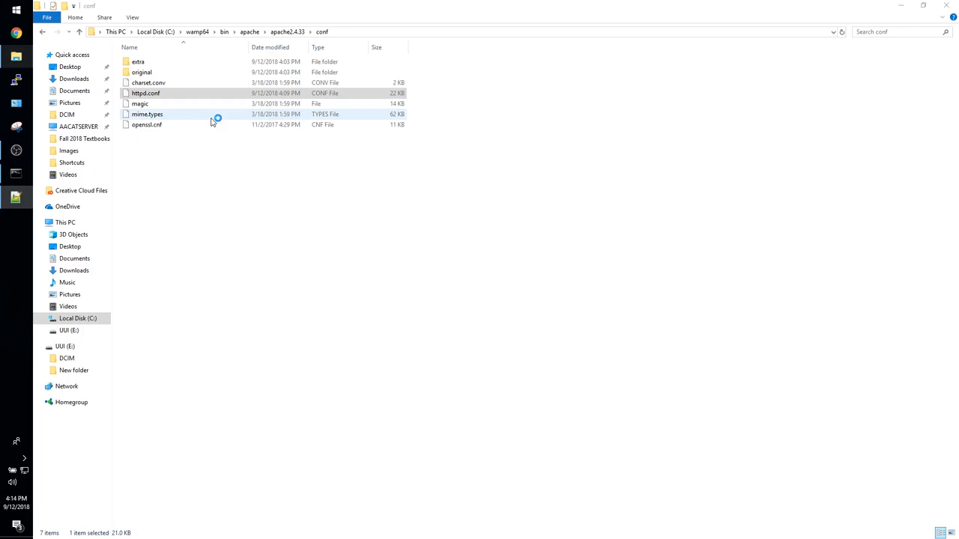
{"action": "double_click", "coordinate": [146, 93]}
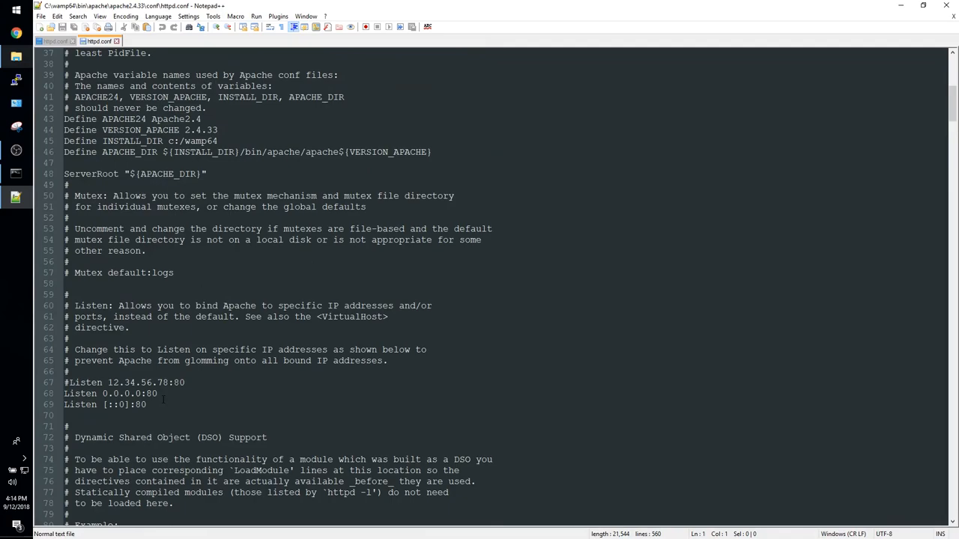
Change the Listen directives to 192.168.0.182:150 and [::0]:150, then review the Directory block
{"action": "left_click", "coordinate": [147, 405]}
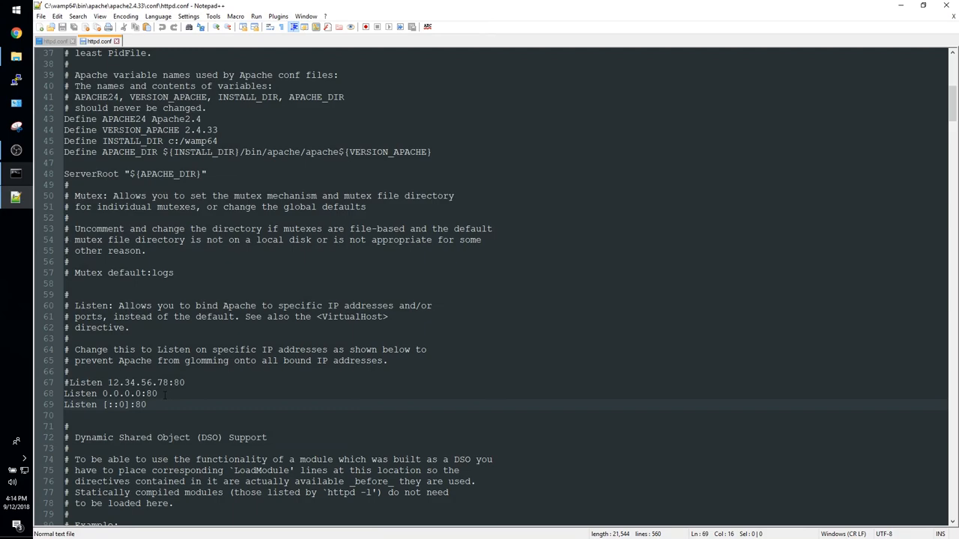
{"action": "type", "text": "192.168.0."}
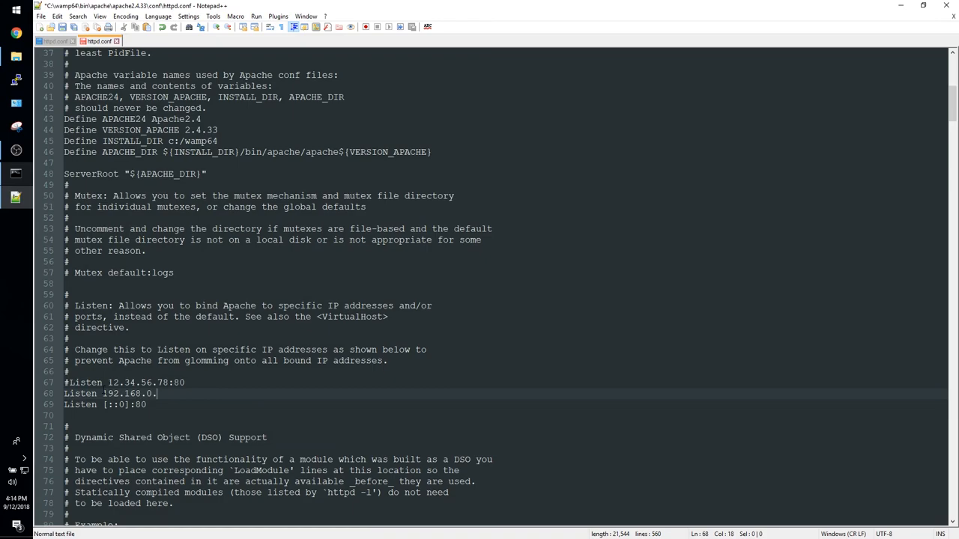
{"action": "type", "text": "182:150"}
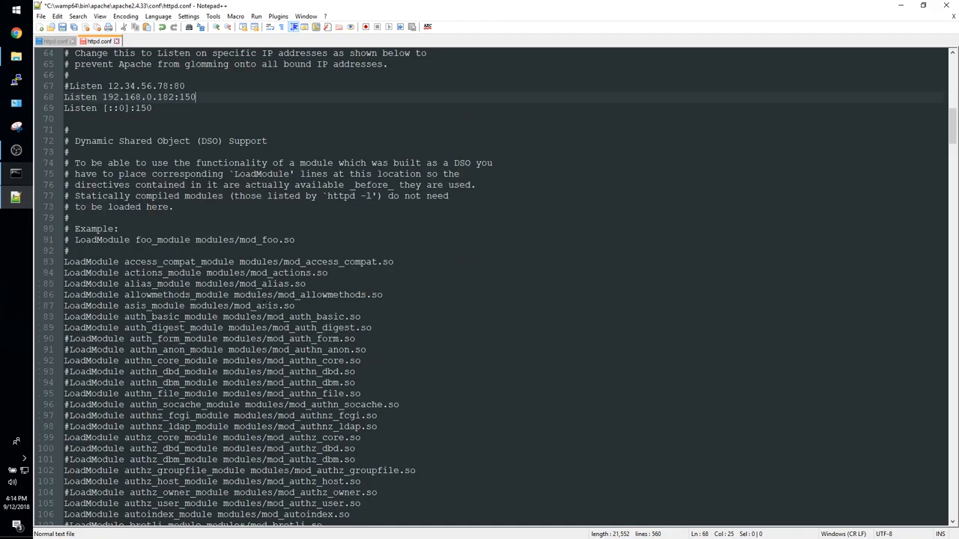
{"action": "scroll", "scroll_direction": "down", "scroll_amount": 3}
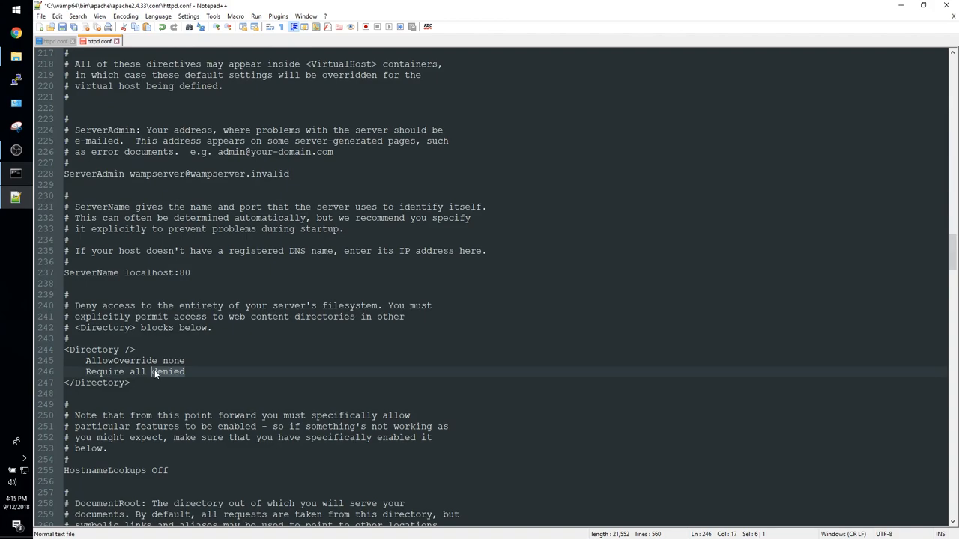
{"action": "scroll", "scroll_direction": "down", "scroll_amount": 3}
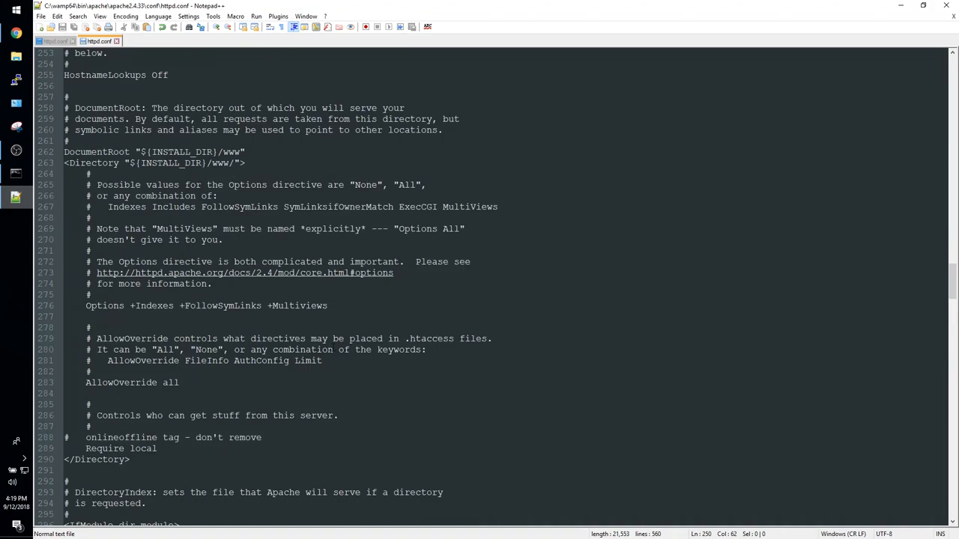